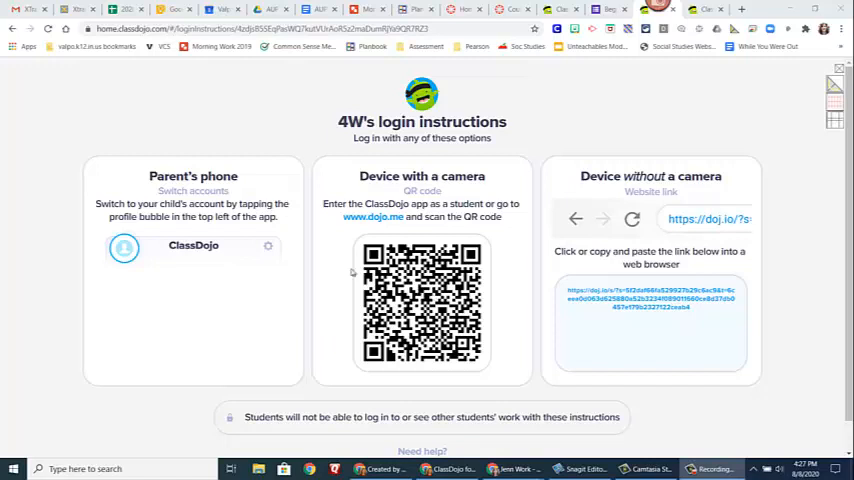
pyautogui.moveTo(184, 298)
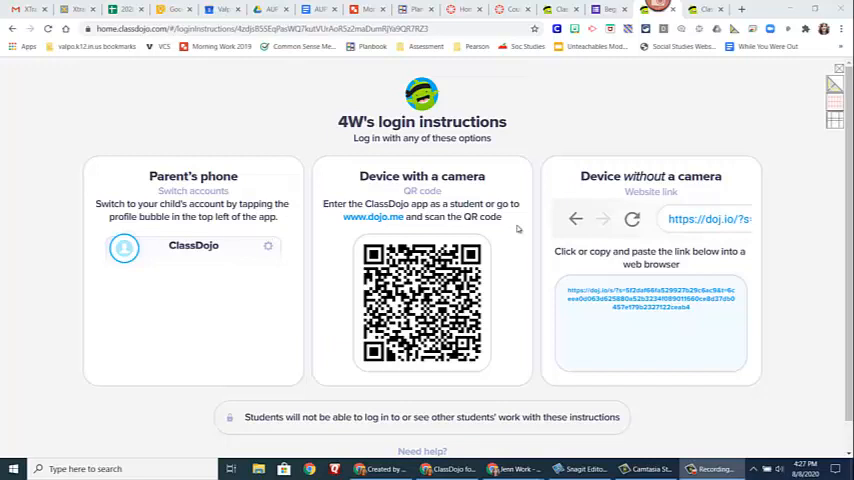
pyautogui.moveTo(664, 308)
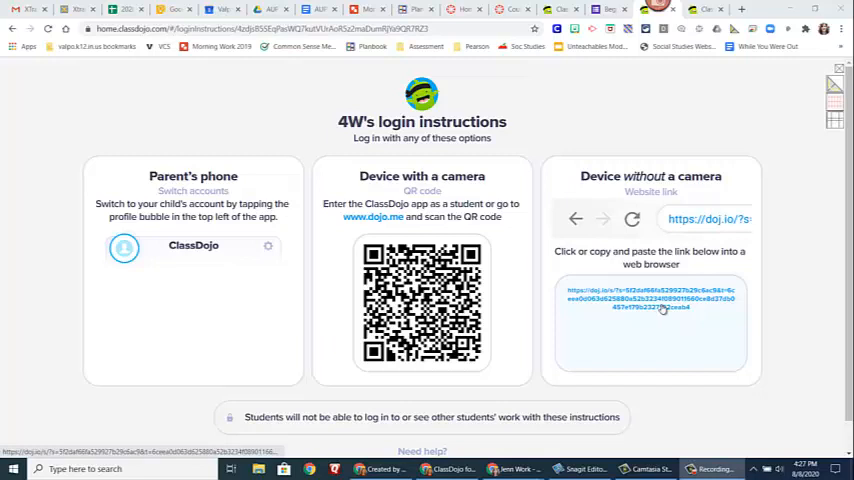
pyautogui.moveTo(542, 305)
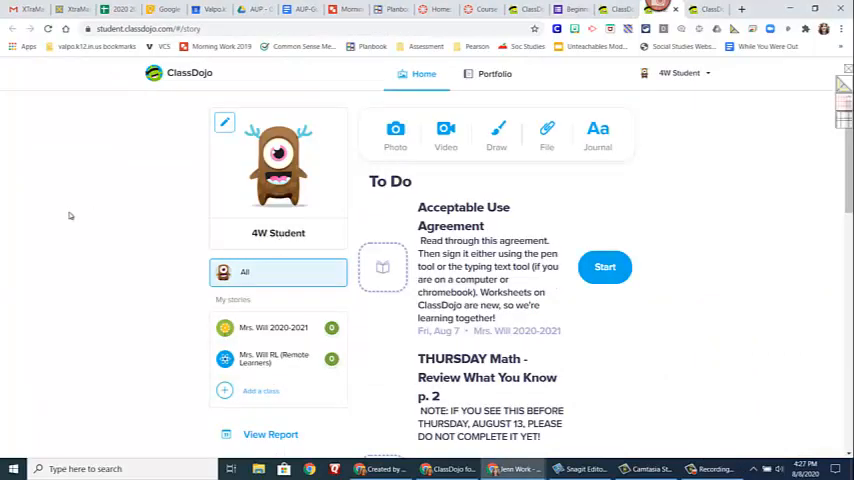
pyautogui.moveTo(360, 240)
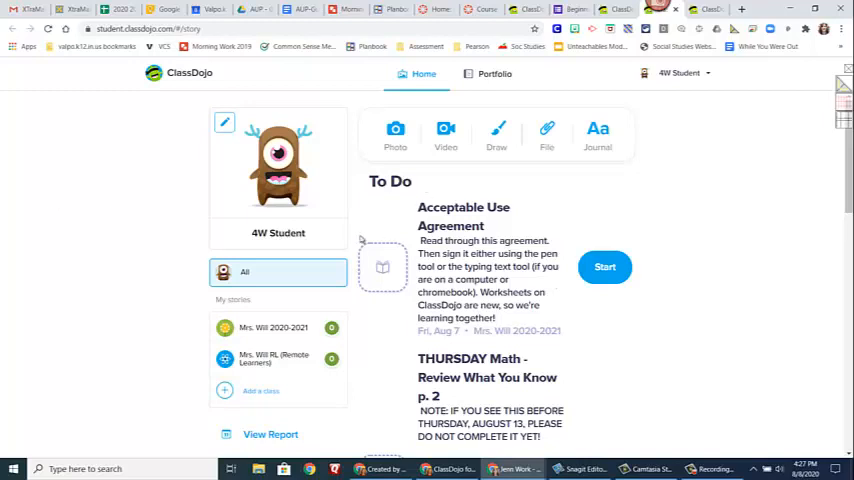
pyautogui.moveTo(321, 251)
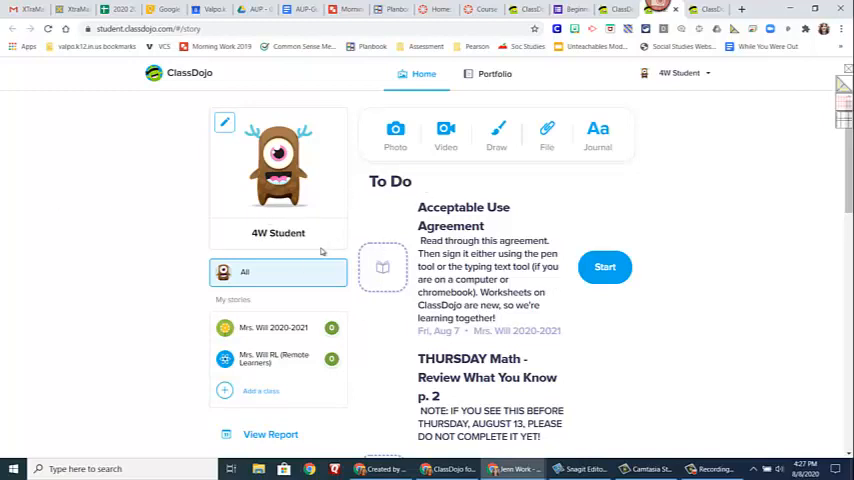
pyautogui.moveTo(273, 366)
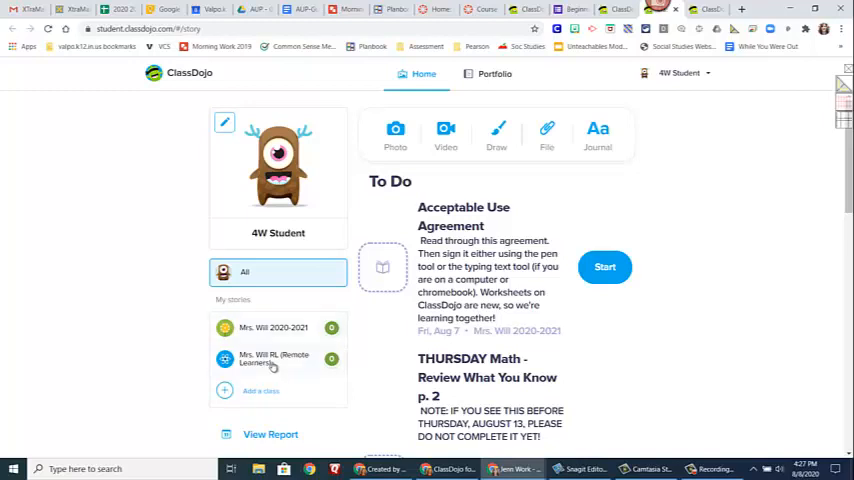
pyautogui.moveTo(260, 350)
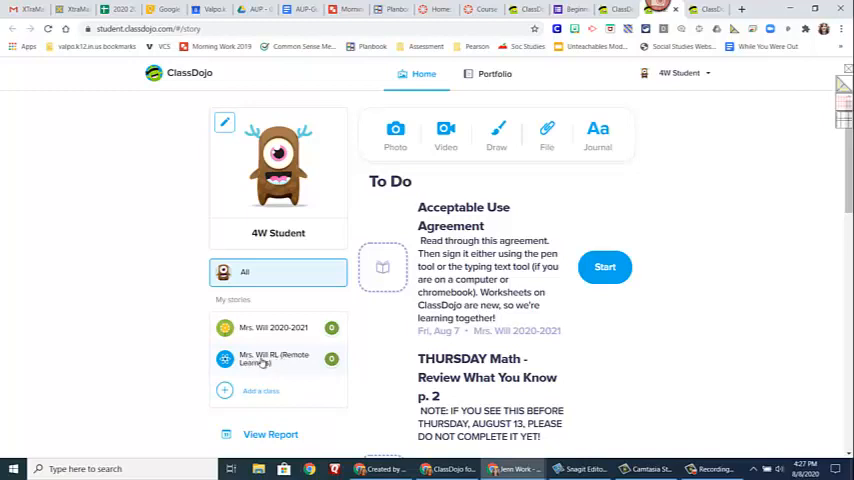
pyautogui.moveTo(304, 365)
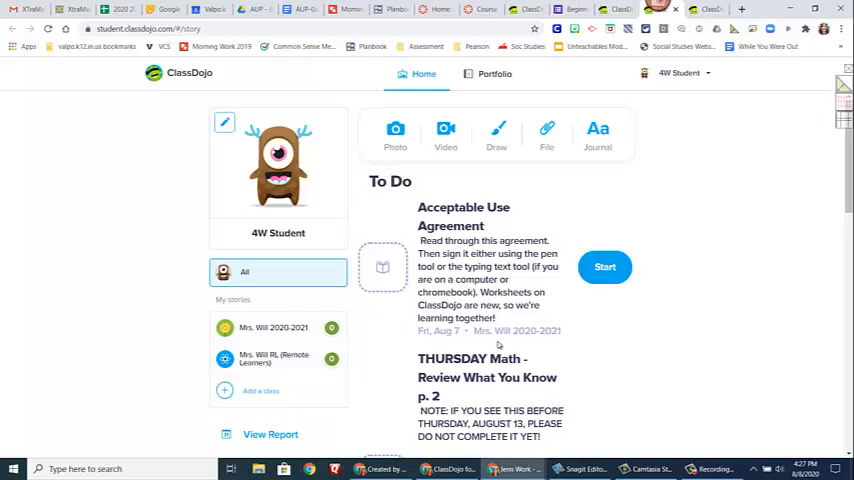
# - Show the Portfolio page listing the To Do assignments including the drawing test
pyautogui.click(493, 73)
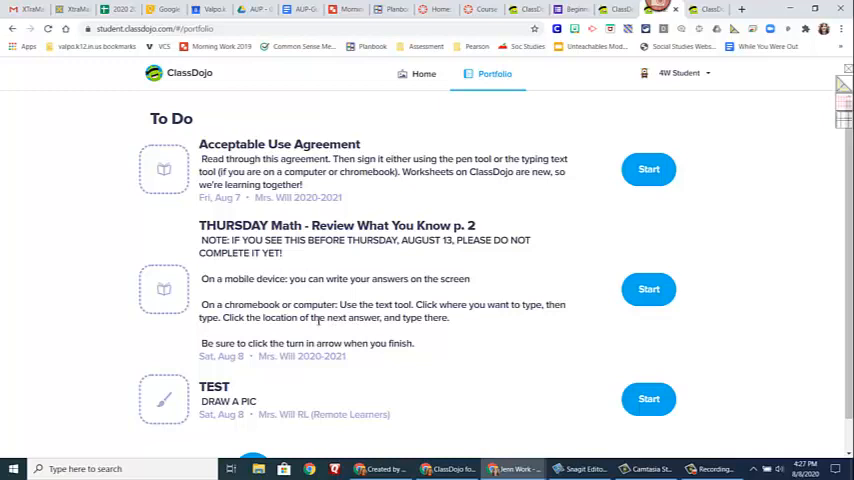
pyautogui.moveTo(356, 278)
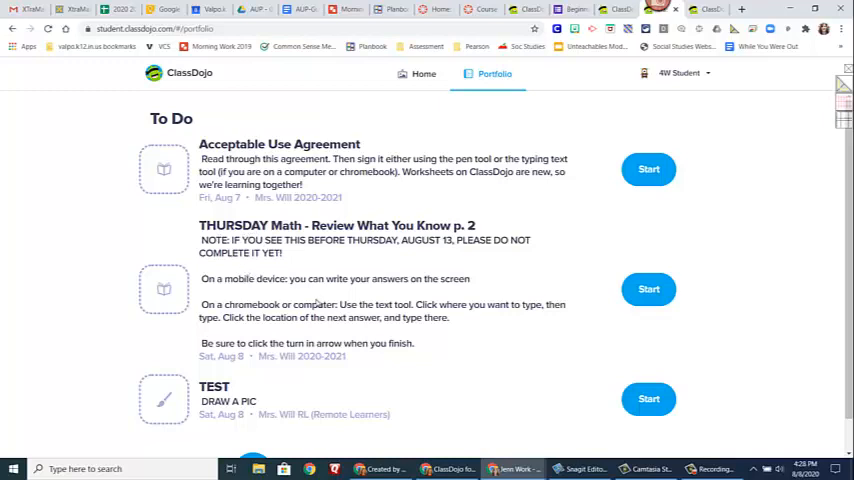
pyautogui.moveTo(176, 300)
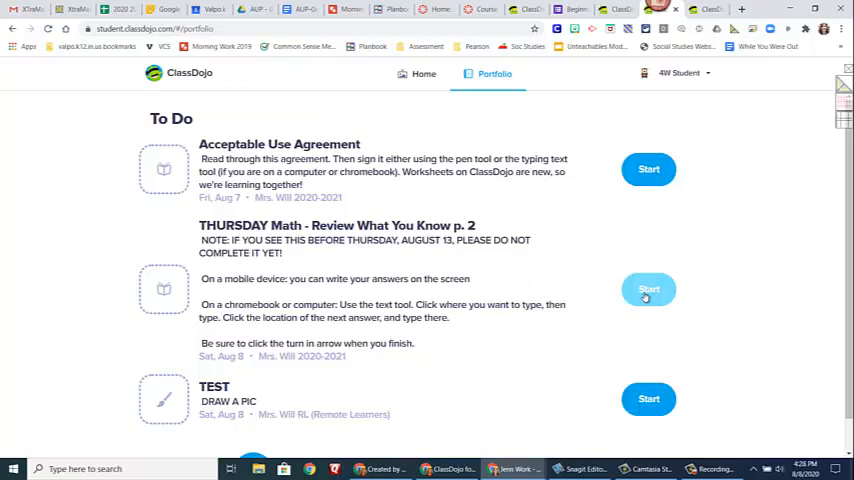
# - Start the THURSDAY Math worksheet, bring its questions into view, and choose the pen tool
pyautogui.click(648, 290)
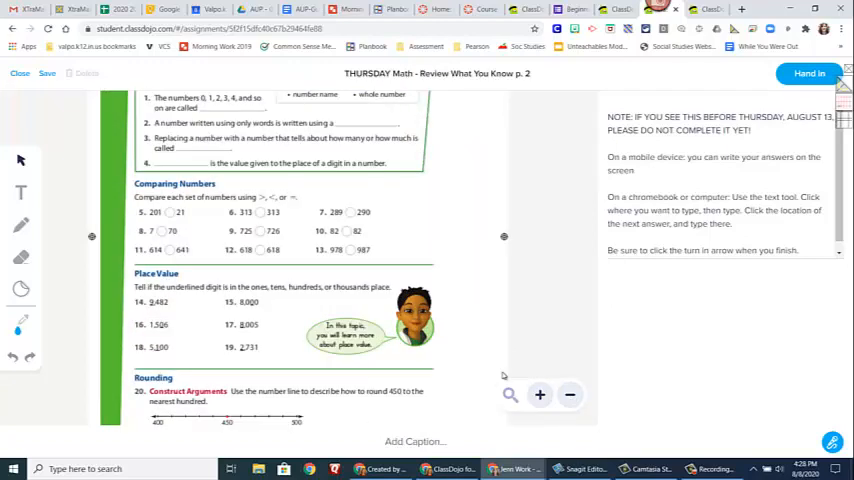
pyautogui.moveTo(347, 197)
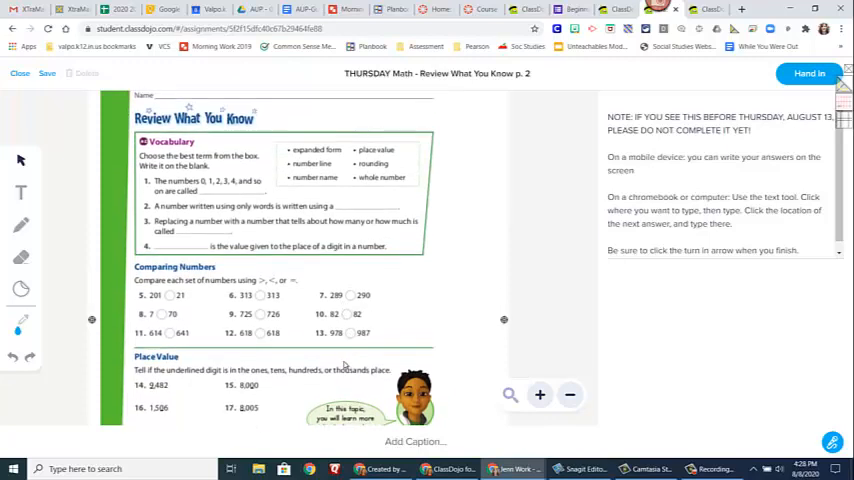
pyautogui.scroll(-3)
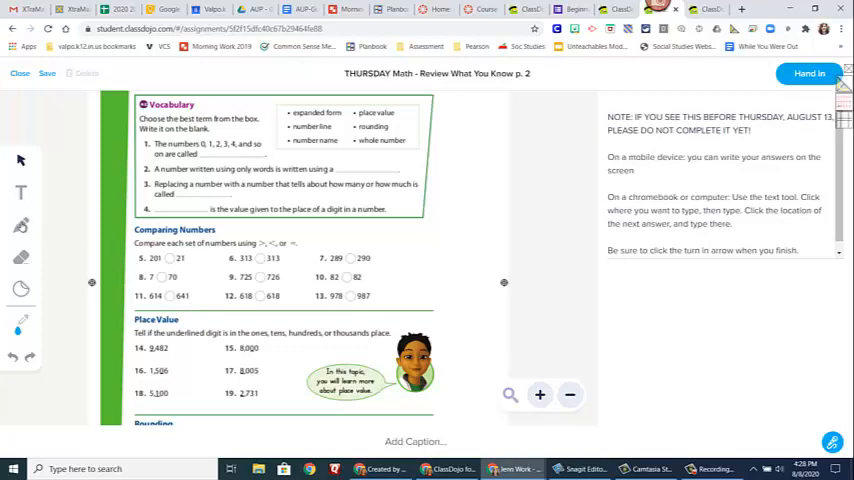
pyautogui.click(20, 226)
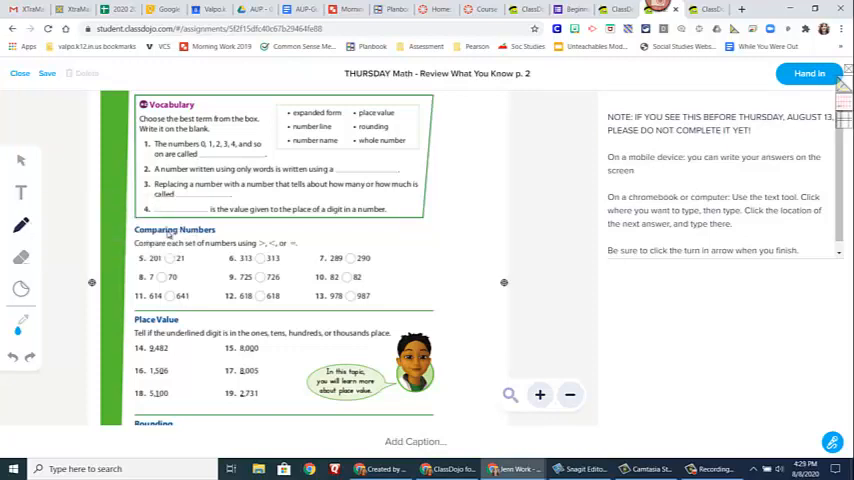
# - Draw a > sign in problem 5's circle and an = sign in problem 6's circle
pyautogui.moveTo(400, 235); pyautogui.dragTo(440, 165)
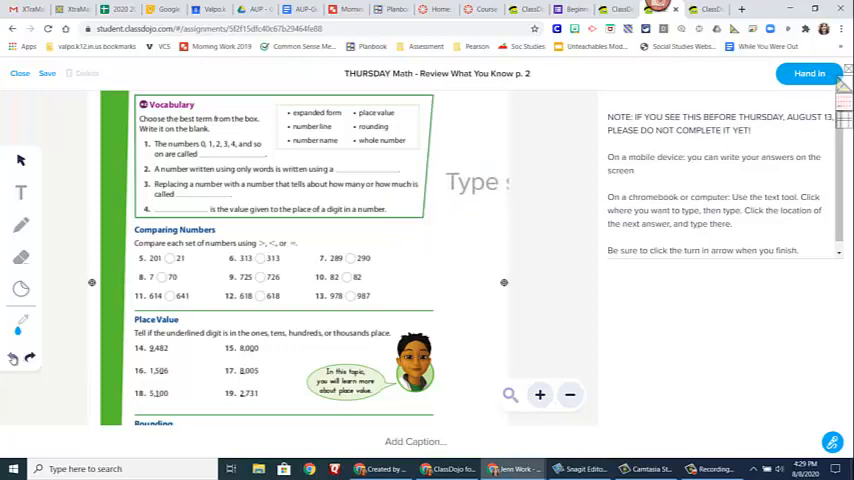
pyautogui.click(20, 224)
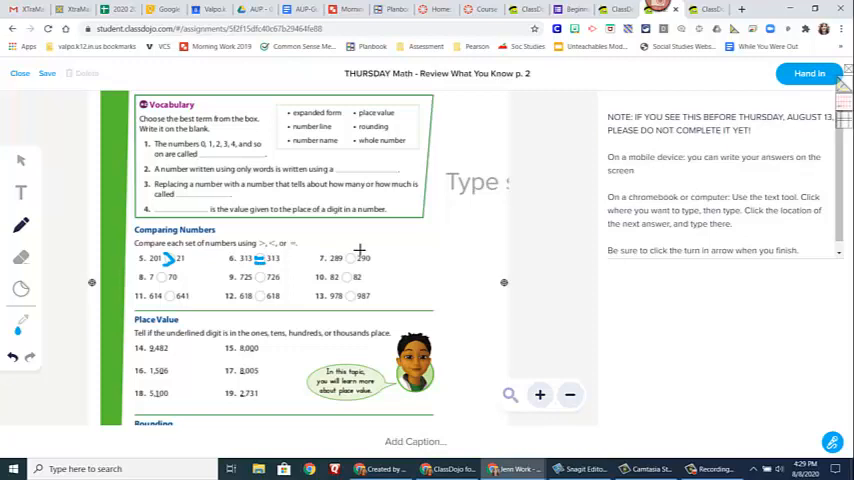
pyautogui.moveTo(442, 252)
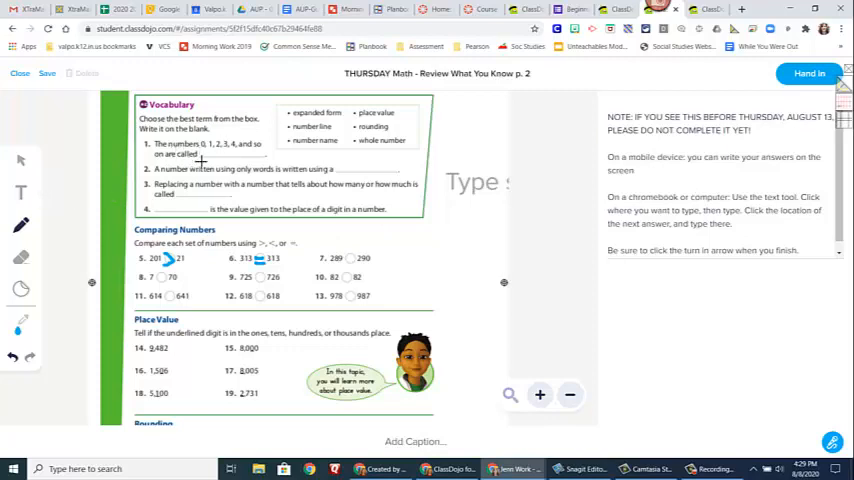
pyautogui.moveTo(326, 113)
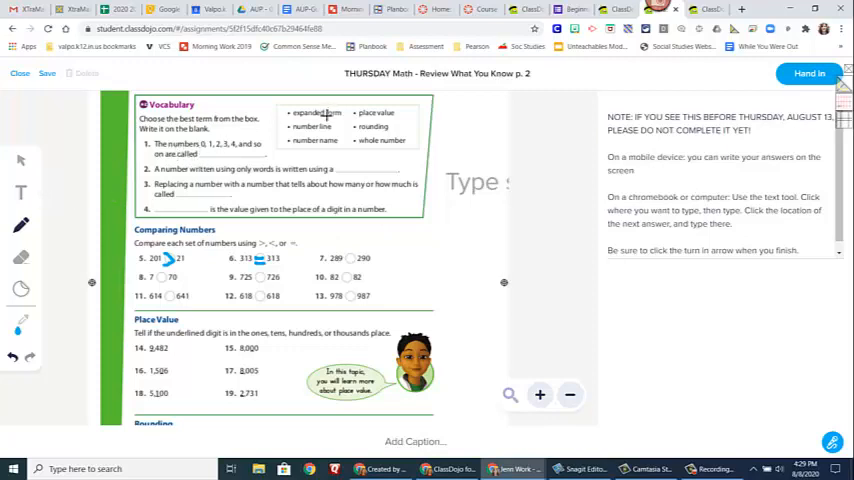
pyautogui.moveTo(205, 185)
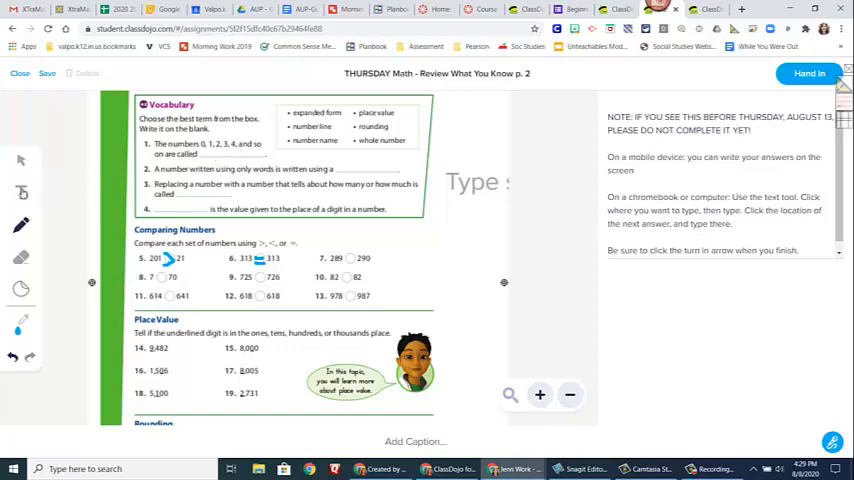
# - Fill vocabulary question 1's blank with the typed answer WHOLE NUMBER
pyautogui.click(21, 195)
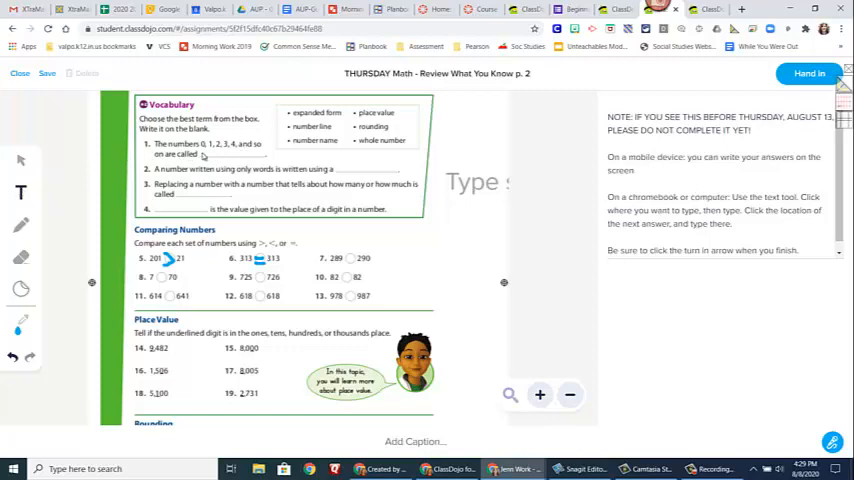
pyautogui.moveTo(197, 155)
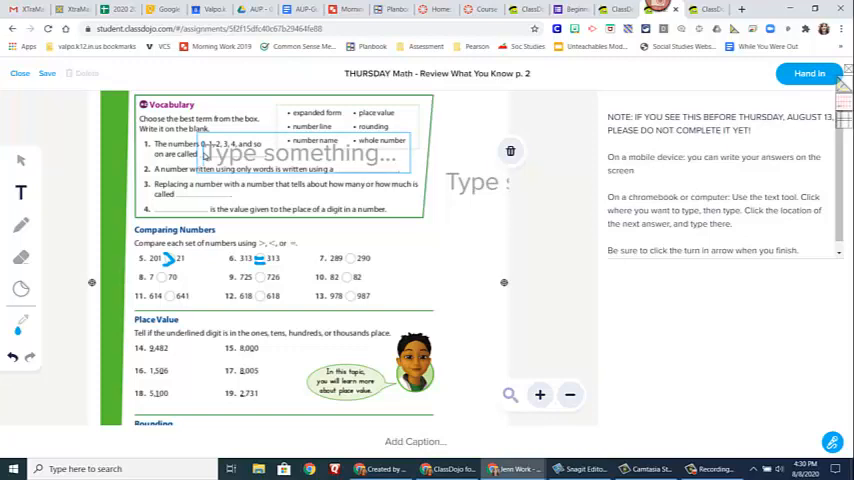
pyautogui.write('WHOLE NUMBER')
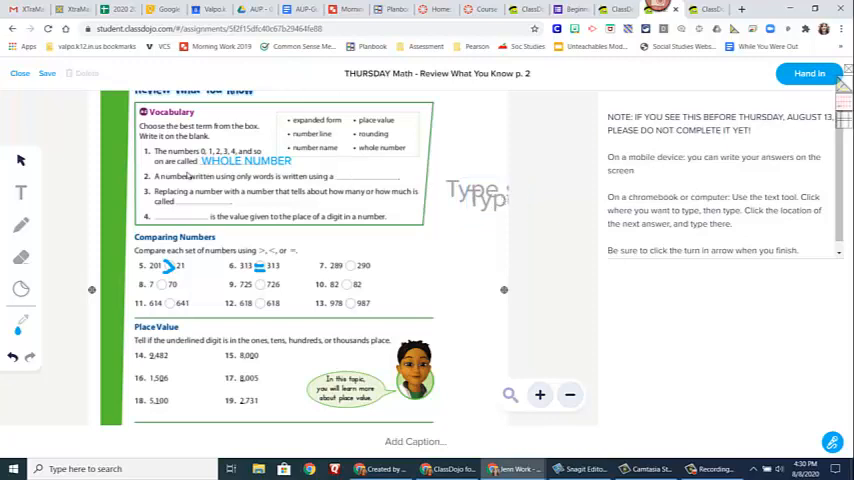
pyautogui.moveTo(591, 195)
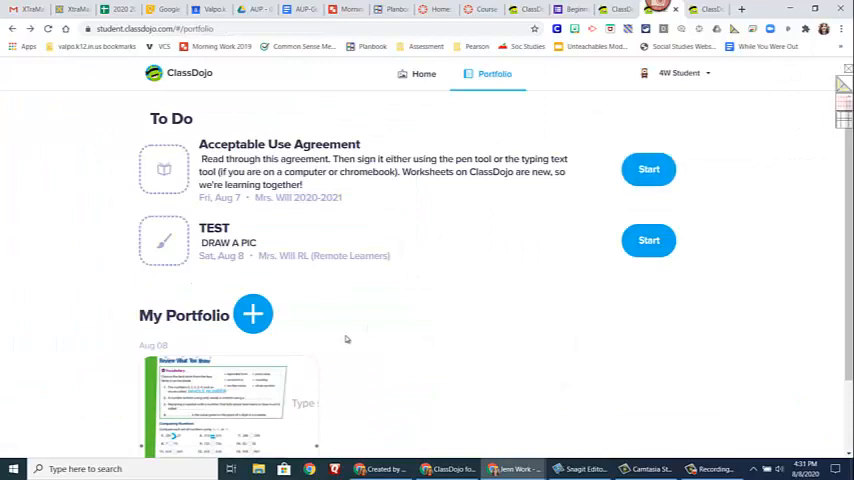
pyautogui.scroll(-3)
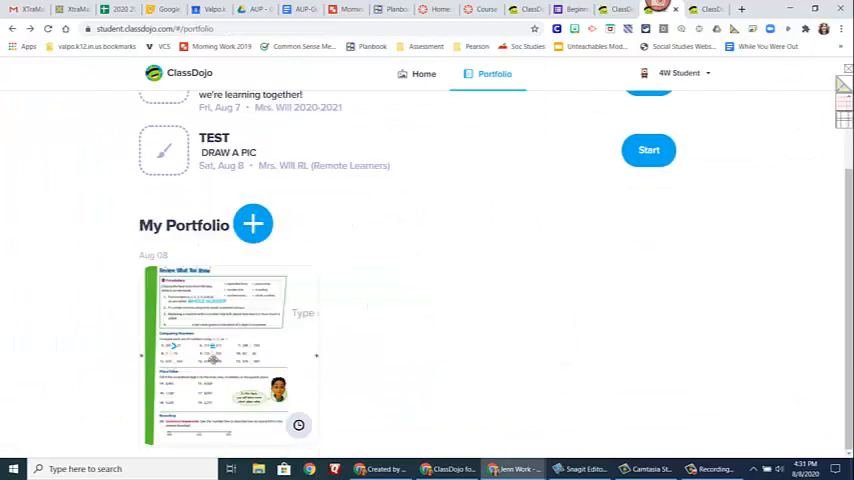
pyautogui.moveTo(300, 424)
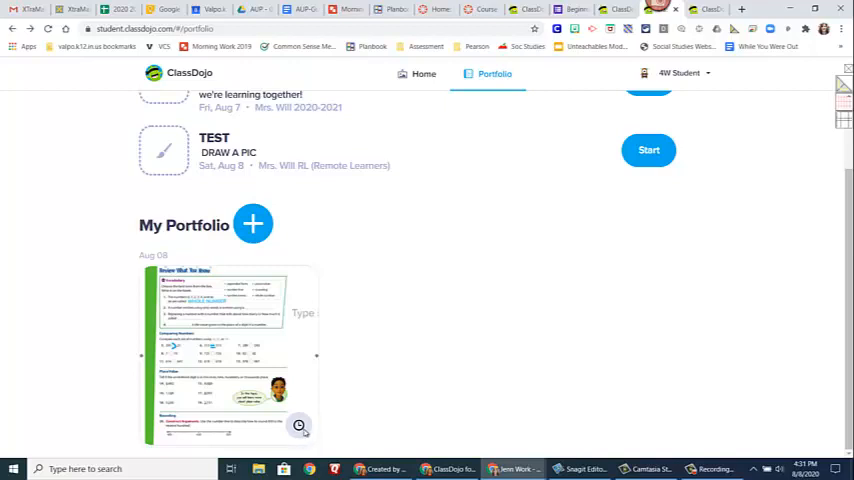
pyautogui.scroll(3)
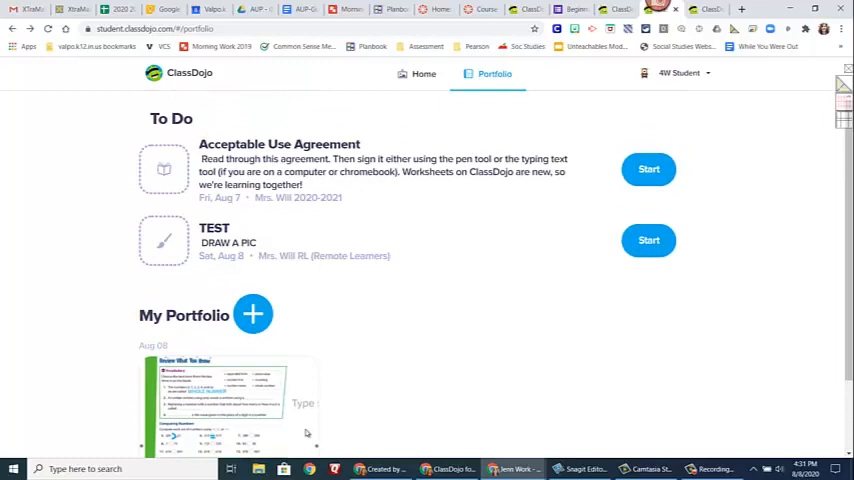
pyautogui.moveTo(308, 329)
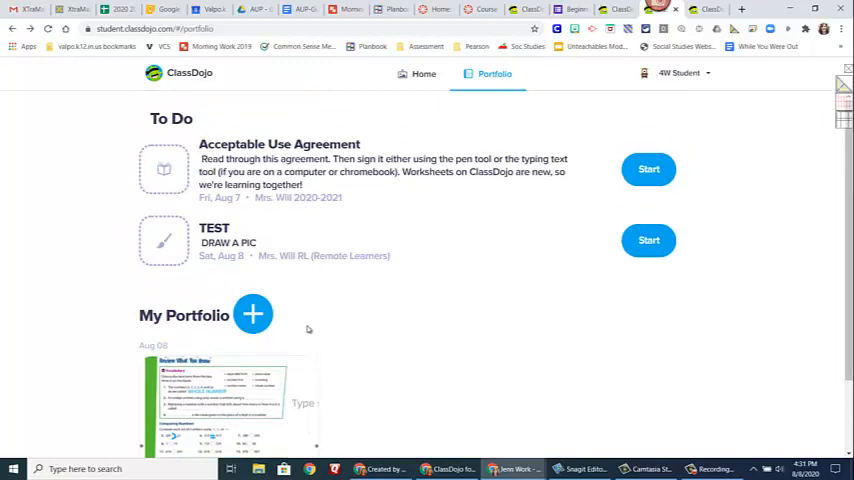
pyautogui.moveTo(488, 91)
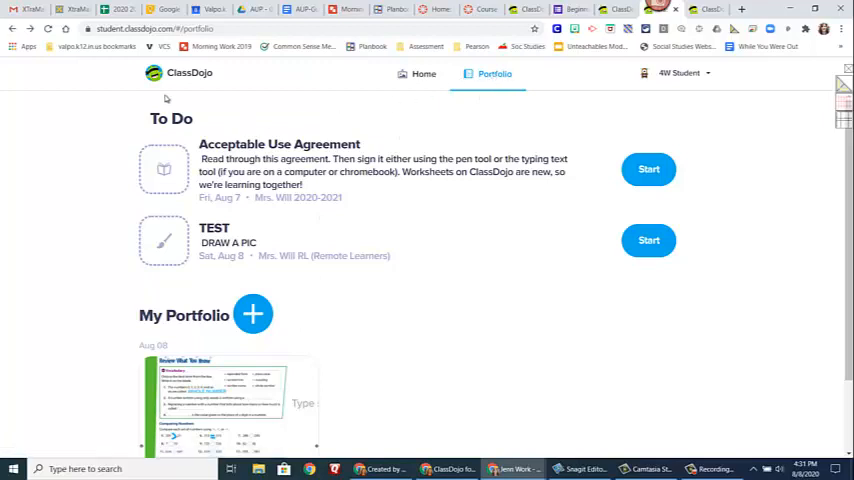
pyautogui.scroll(-3)
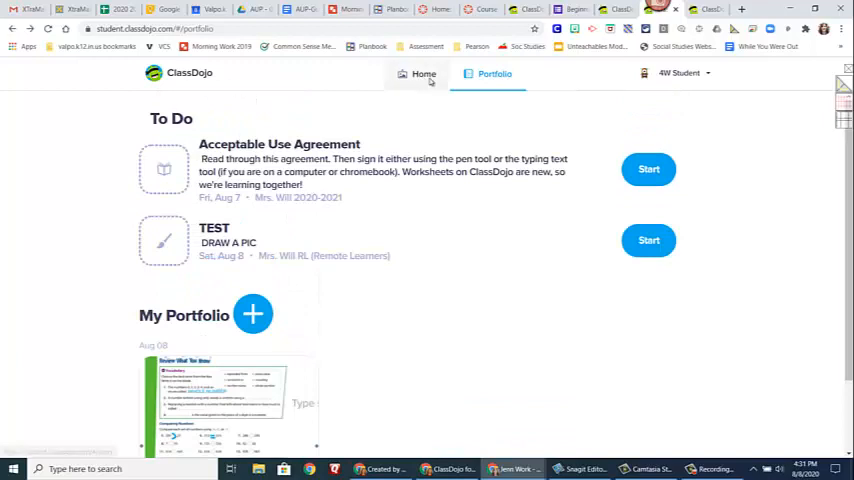
# - Return to the student home page with its To Do items and class stories
pyautogui.click(422, 73)
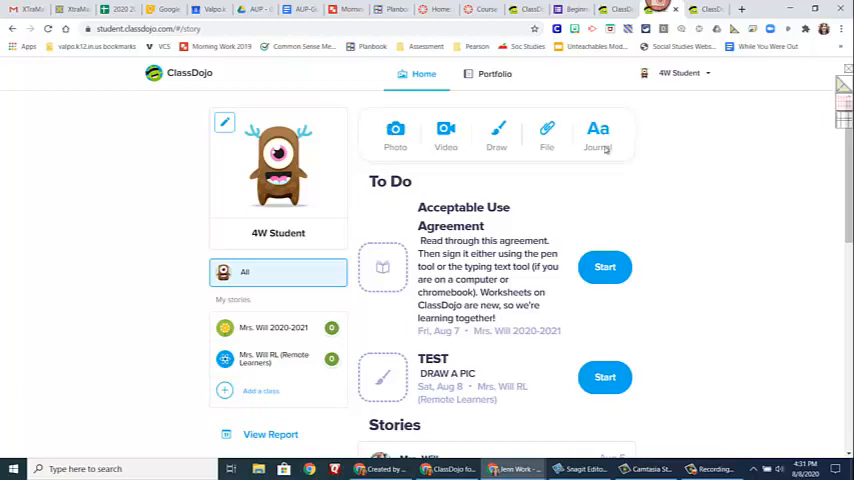
pyautogui.moveTo(556, 150)
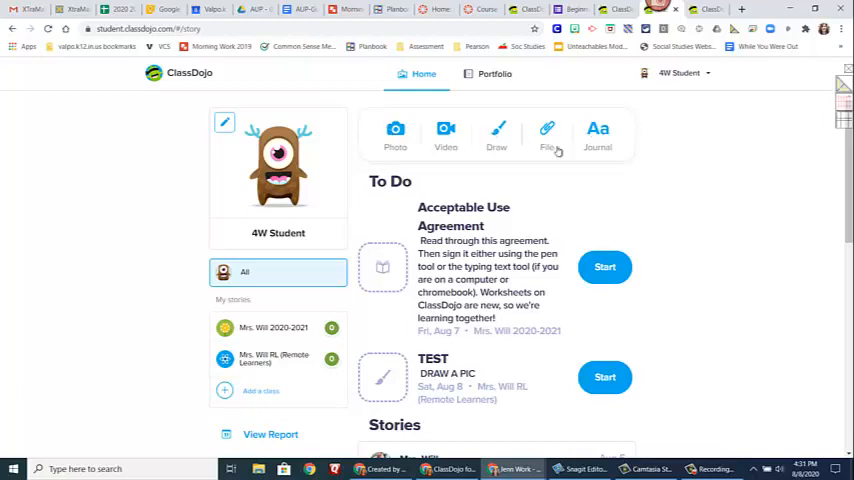